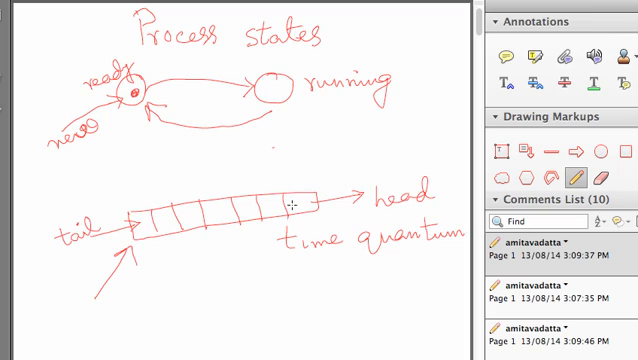
pyautogui.moveTo(150, 90)
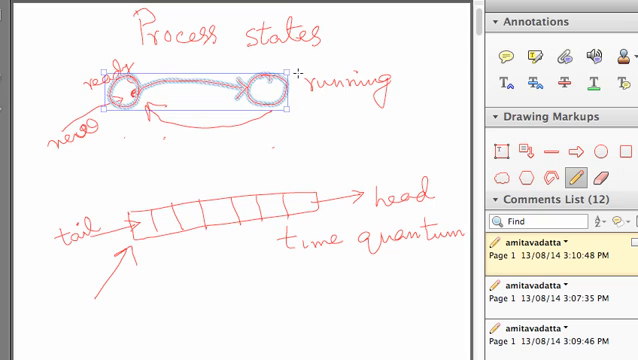
# Draw an arrow leading out of the running state and handwrite the label 'End'.
pyautogui.moveTo(310, 68); pyautogui.dragTo(424, 72)
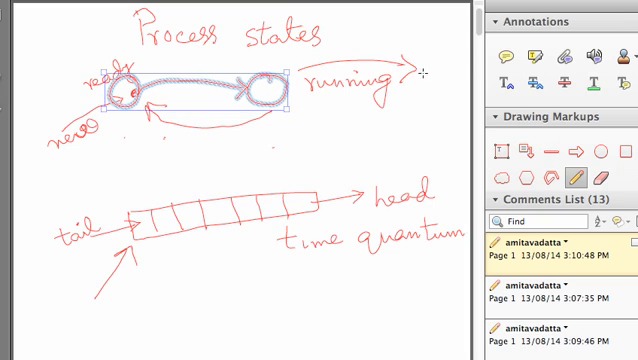
pyautogui.write('end')
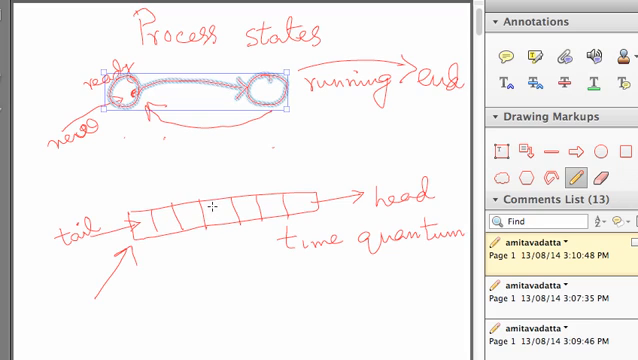
pyautogui.moveTo(210, 206)
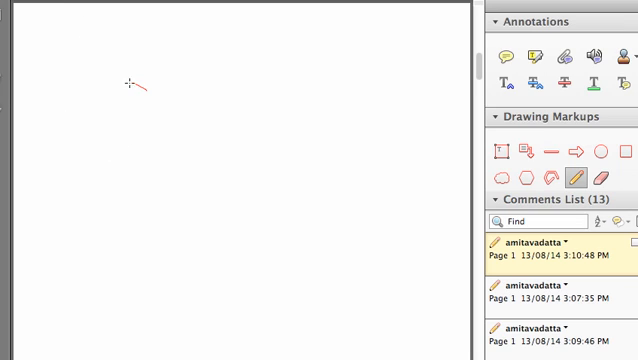
# Sketch the ready and running circles on the blank page and write the 'running' label.
pyautogui.moveTo(130, 84); pyautogui.dragTo(284, 90)
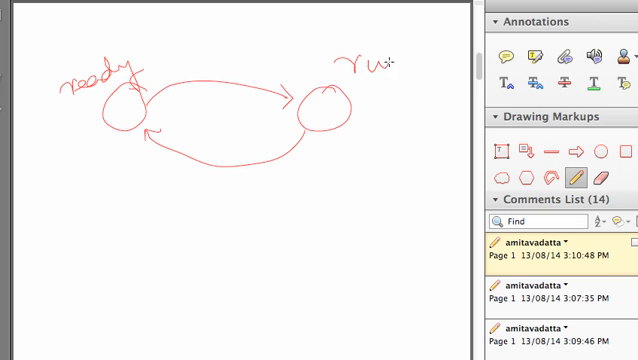
pyautogui.moveTo(388, 64); pyautogui.dragTo(460, 70)
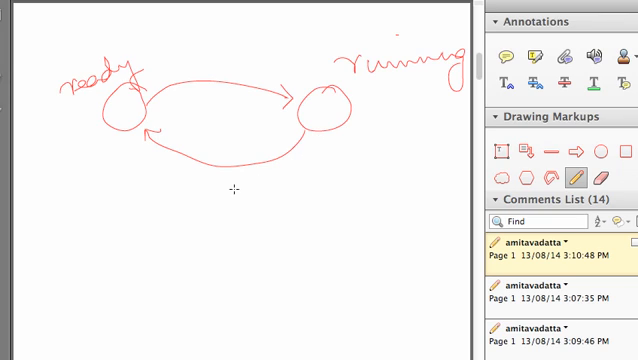
pyautogui.moveTo(284, 196)
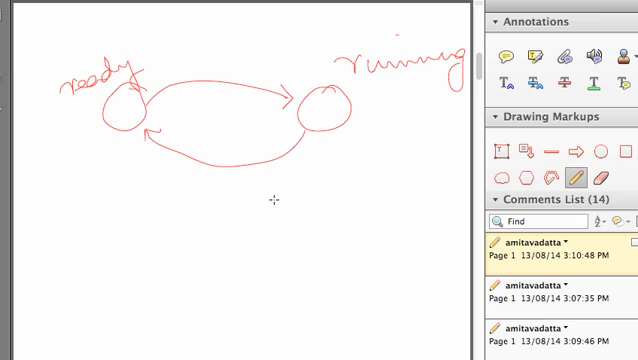
pyautogui.moveTo(232, 216)
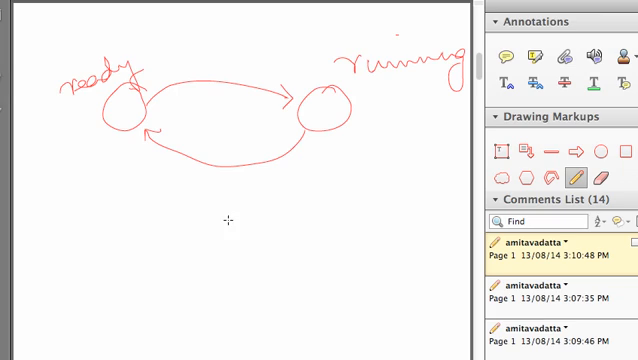
pyautogui.moveTo(244, 212)
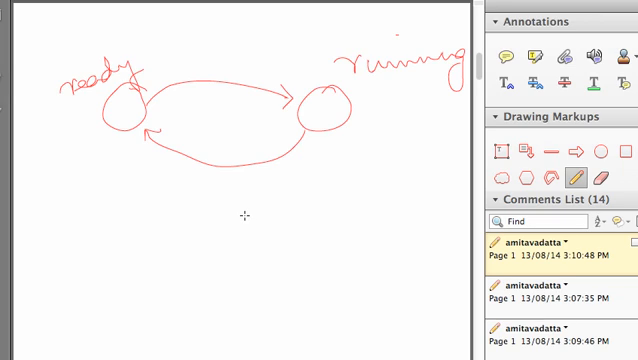
pyautogui.moveTo(252, 212)
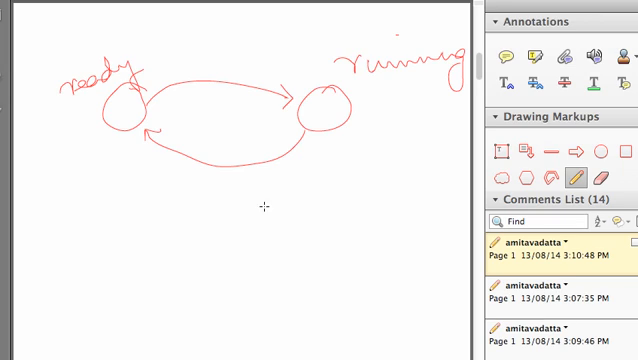
pyautogui.moveTo(332, 144)
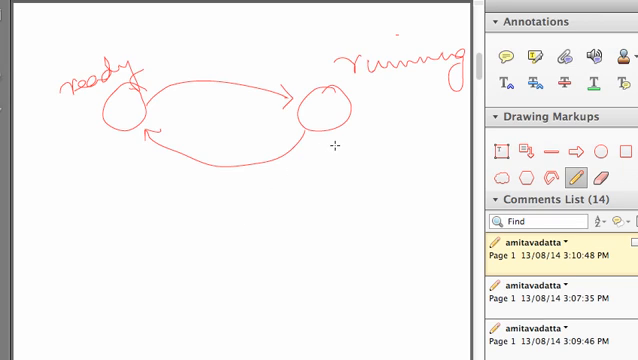
pyautogui.moveTo(330, 132)
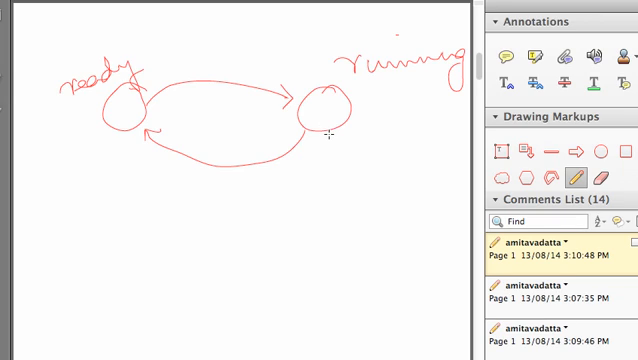
# Draw an arrow down from running toward a new blocked state below the diagram.
pyautogui.moveTo(332, 132); pyautogui.dragTo(236, 252)
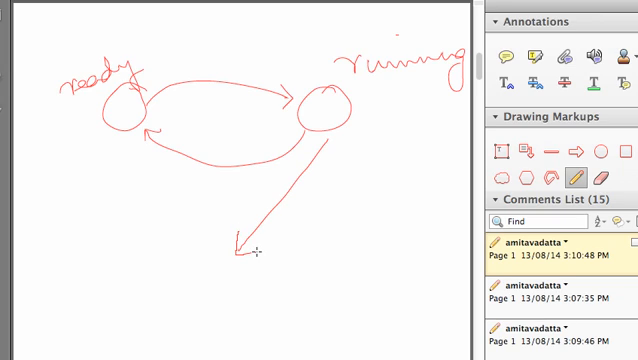
pyautogui.moveTo(232, 268)
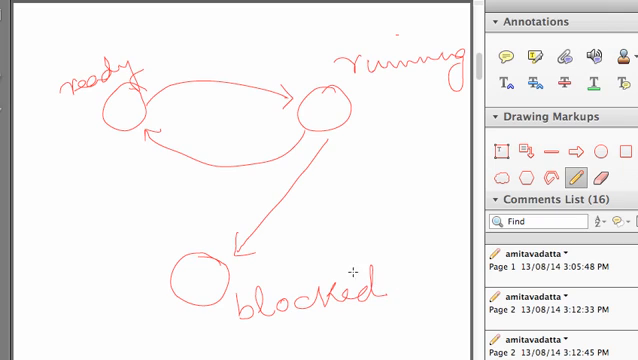
pyautogui.moveTo(292, 212)
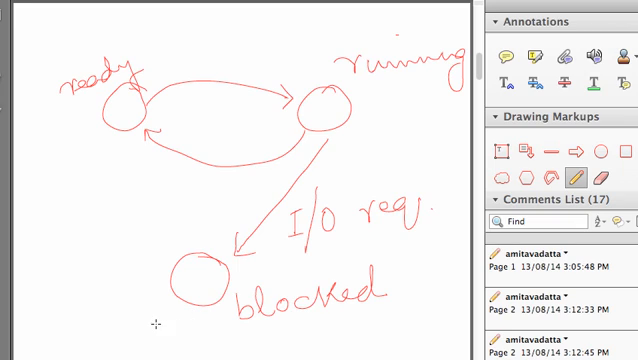
pyautogui.moveTo(152, 78)
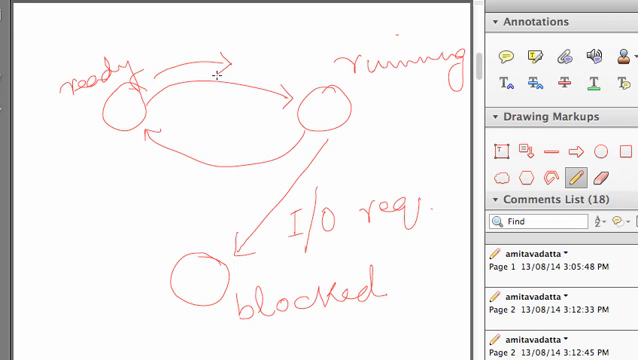
pyautogui.moveTo(104, 292)
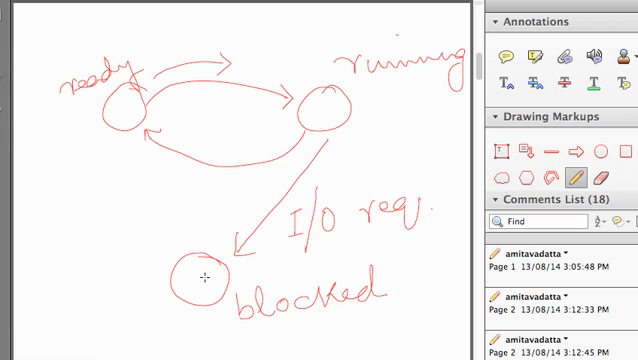
pyautogui.click(204, 284)
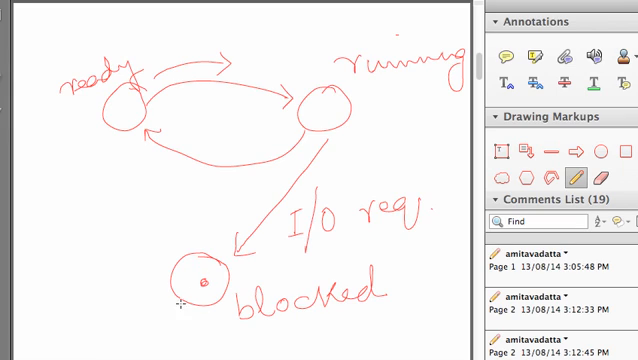
pyautogui.moveTo(132, 320)
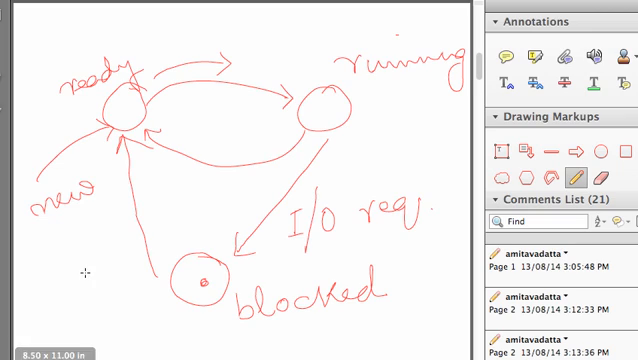
pyautogui.moveTo(84, 272)
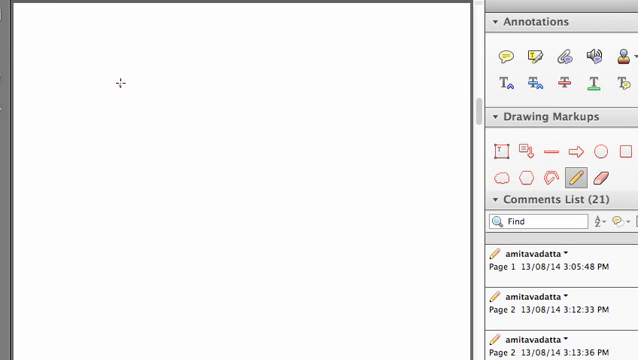
# Draw the ready, running and blocked circles as a triangle linked by arrows.
pyautogui.moveTo(110, 80); pyautogui.dragTo(270, 72)
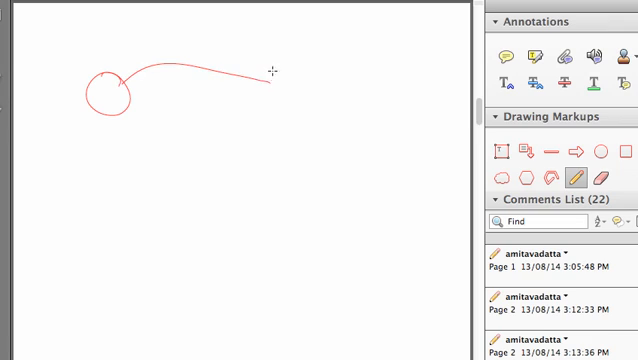
pyautogui.moveTo(270, 80); pyautogui.dragTo(310, 76)
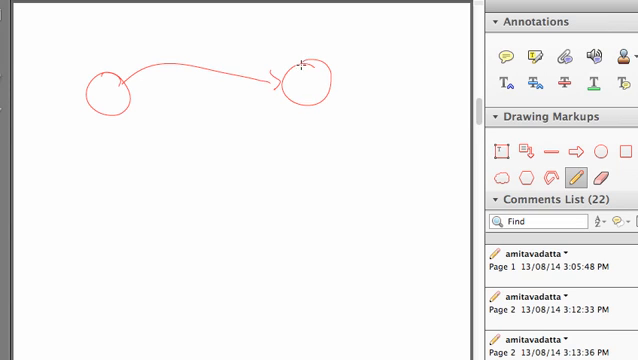
pyautogui.moveTo(304, 96); pyautogui.dragTo(218, 216)
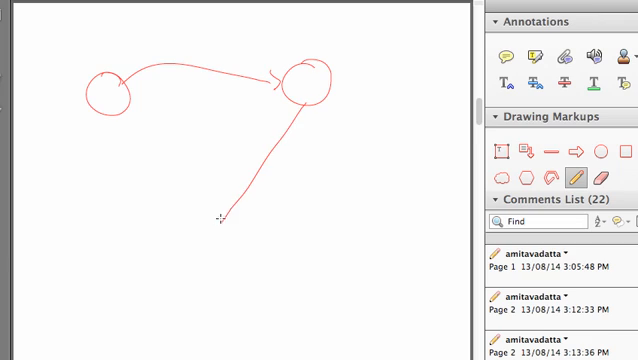
pyautogui.moveTo(230, 216); pyautogui.dragTo(230, 250)
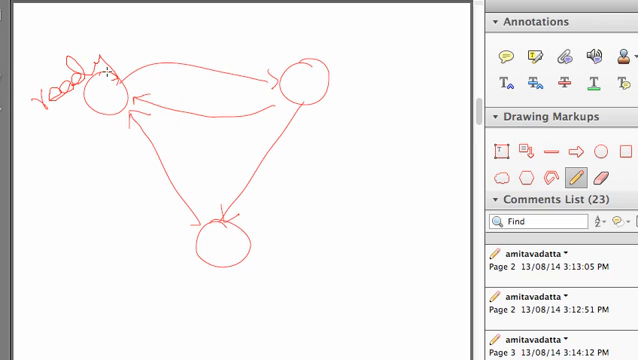
# Handwrite the 'running' label beside the right-hand state circle.
pyautogui.moveTo(356, 58); pyautogui.dragTo(390, 62)
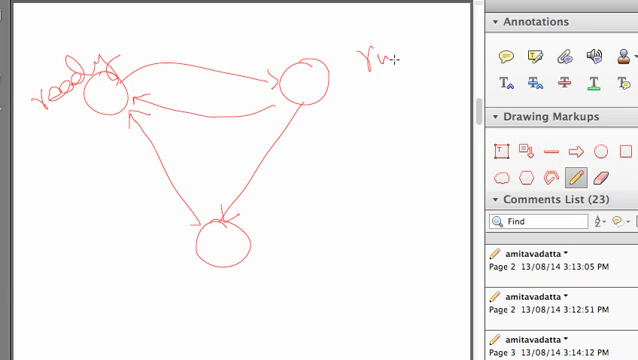
pyautogui.moveTo(390, 56); pyautogui.dragTo(450, 56)
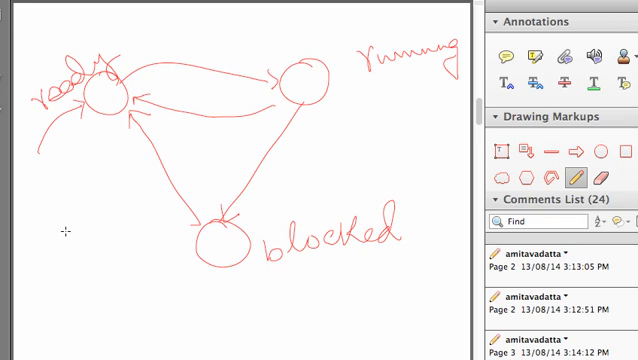
pyautogui.moveTo(102, 240)
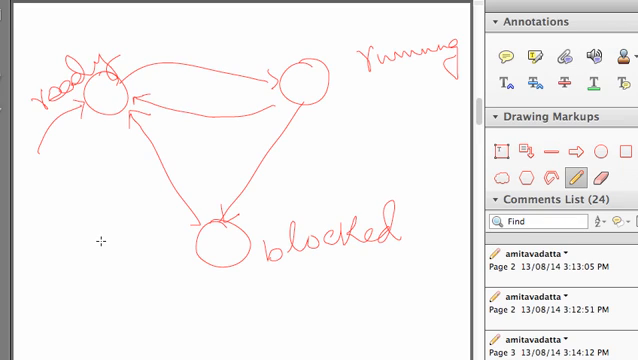
pyautogui.moveTo(96, 240)
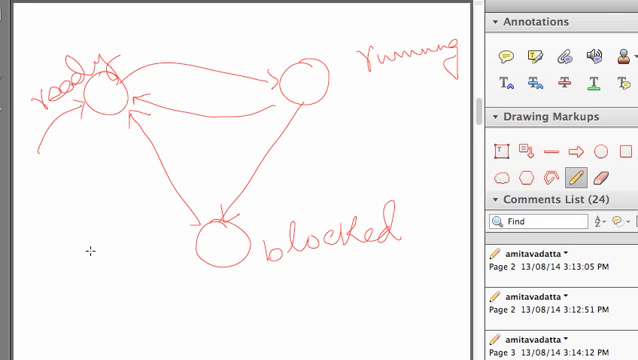
pyautogui.moveTo(176, 280)
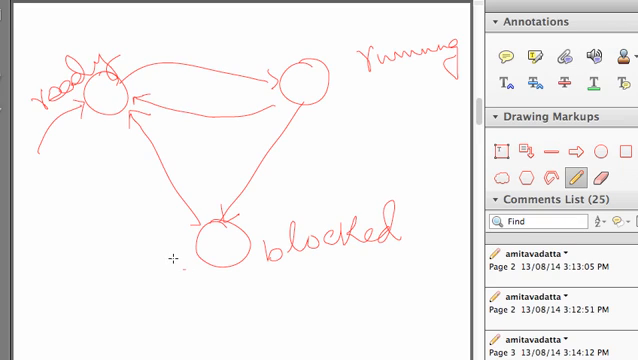
# Draw a fourth state circle left of blocked and label it 'suspend disk'.
pyautogui.moveTo(60, 268); pyautogui.dragTo(178, 260)
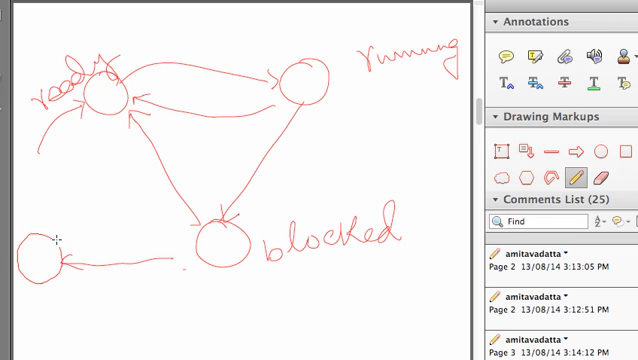
pyautogui.moveTo(38, 290); pyautogui.dragTo(62, 300)
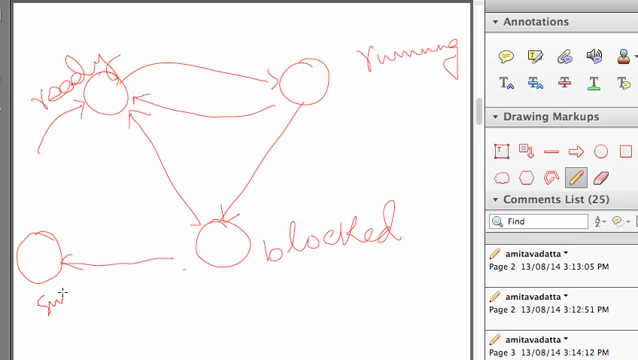
pyautogui.moveTo(56, 296); pyautogui.dragTo(110, 290)
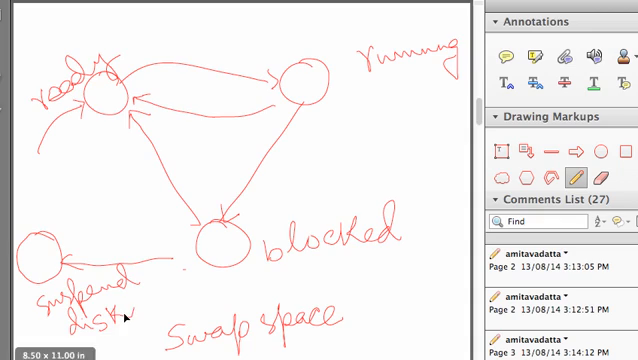
pyautogui.moveTo(44, 252)
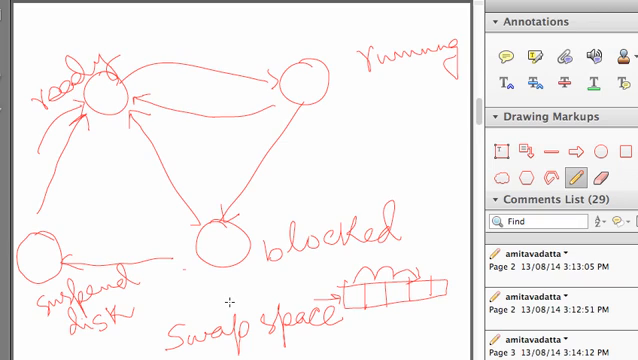
pyautogui.moveTo(228, 302)
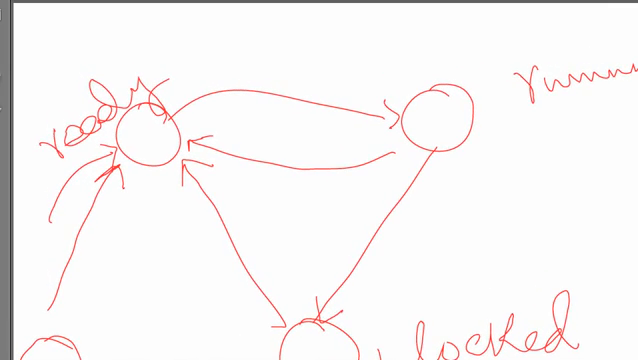
pyautogui.moveTo(444, 250)
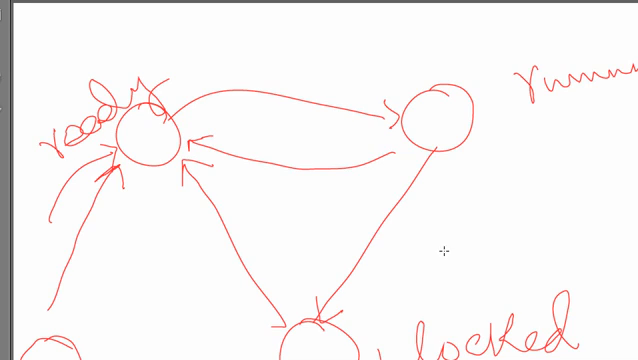